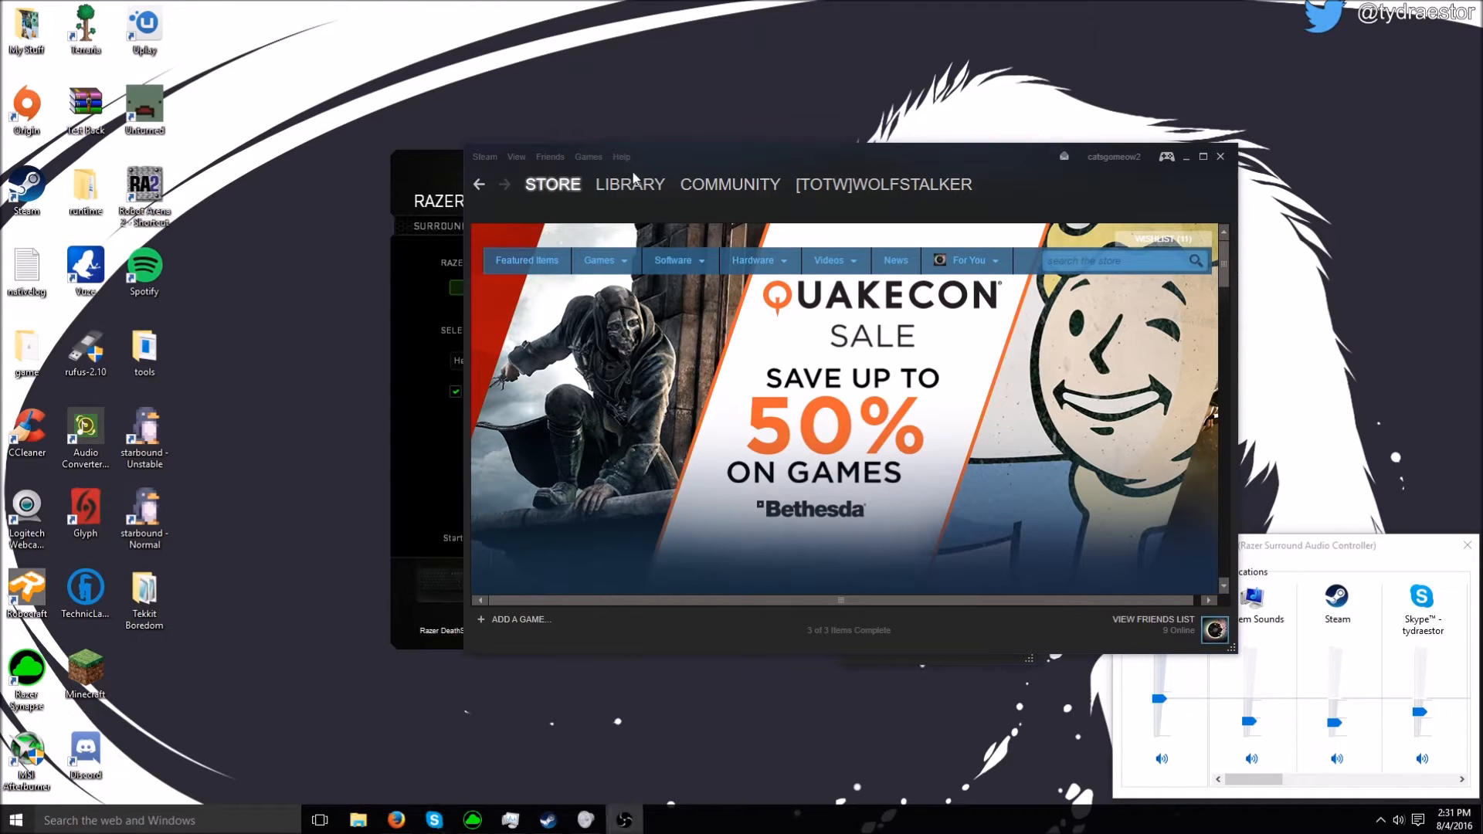
Search the Steam store for 'facer' and open the FaceRig store page
{"action": "left_click", "coordinate": [1121, 261]}
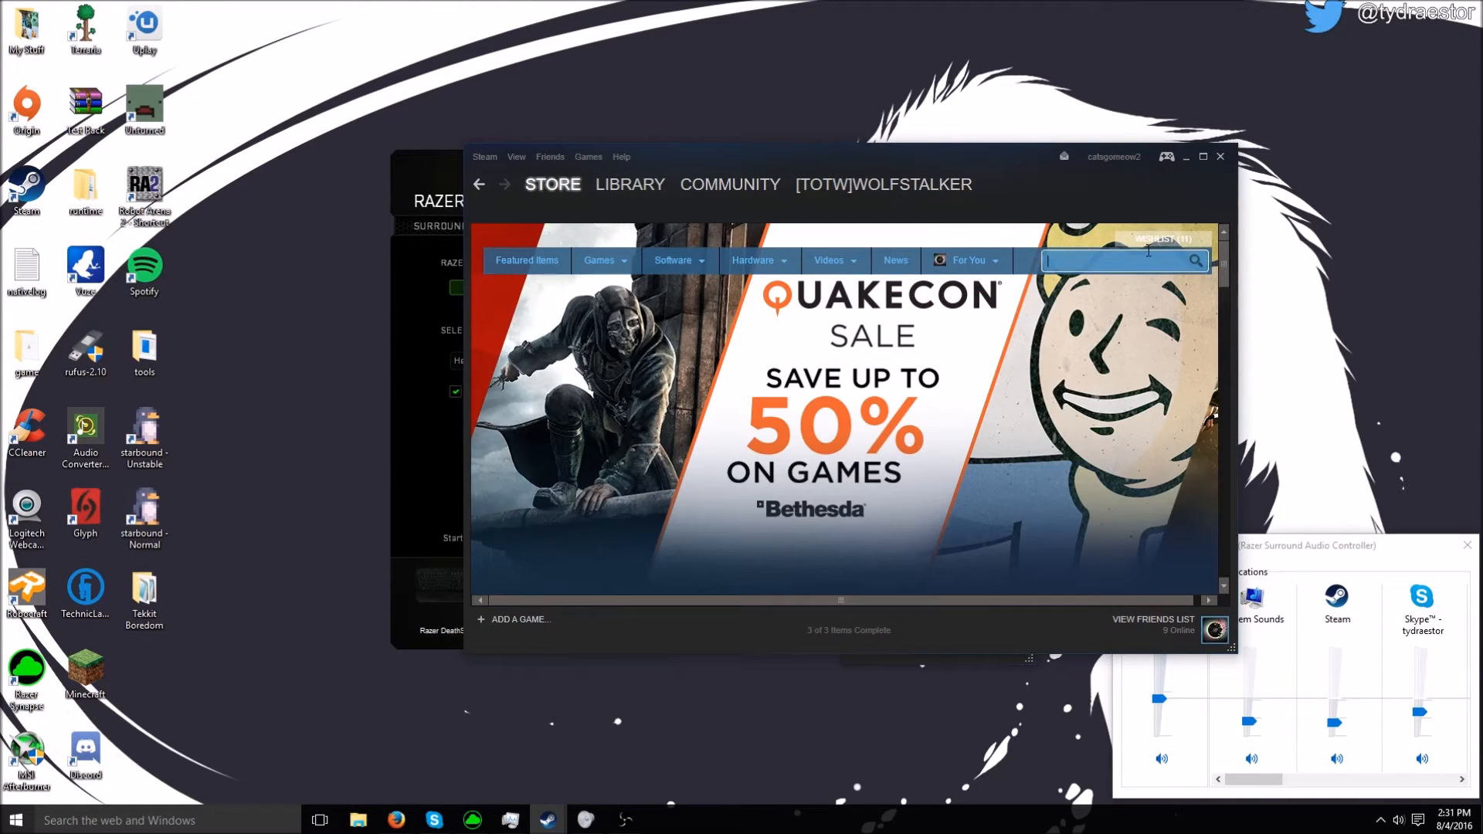
{"action": "type", "text": "facerig"}
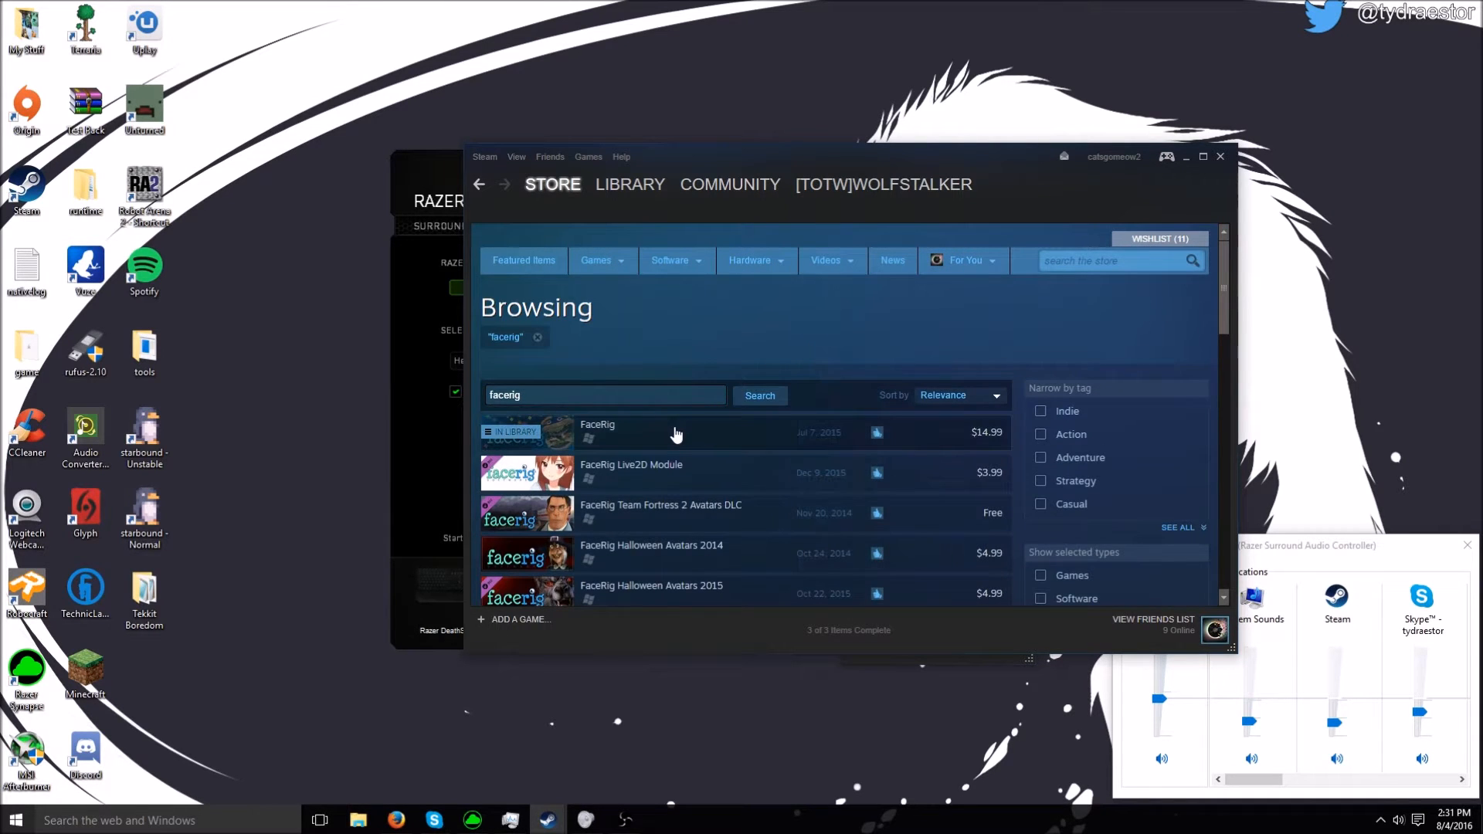
{"action": "left_click", "coordinate": [598, 424]}
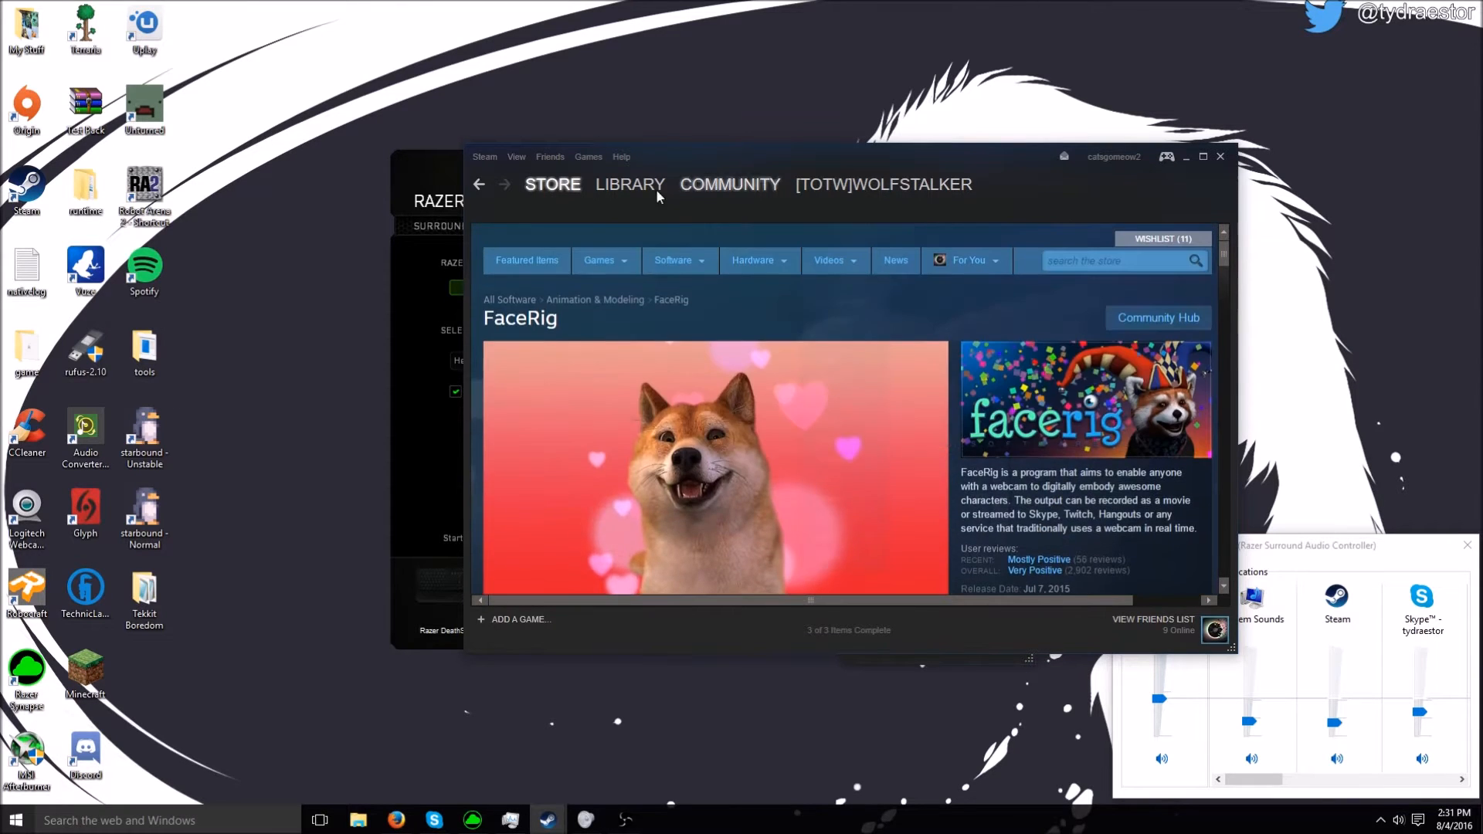
Launch FaceRig from the library using 'Bypass launcher (troubleshooting)'
{"action": "left_click", "coordinate": [630, 184]}
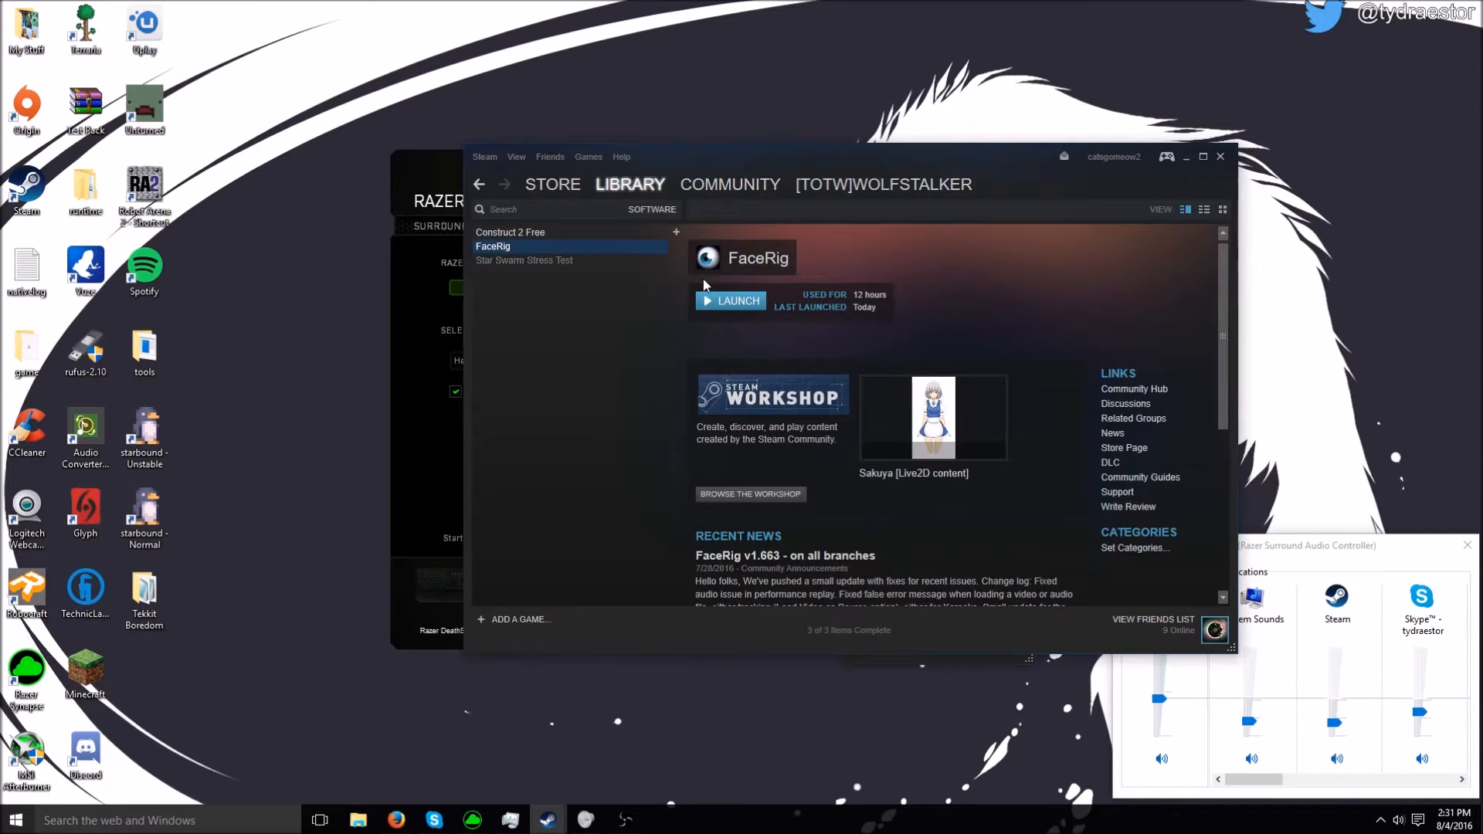
{"action": "left_click", "coordinate": [736, 300]}
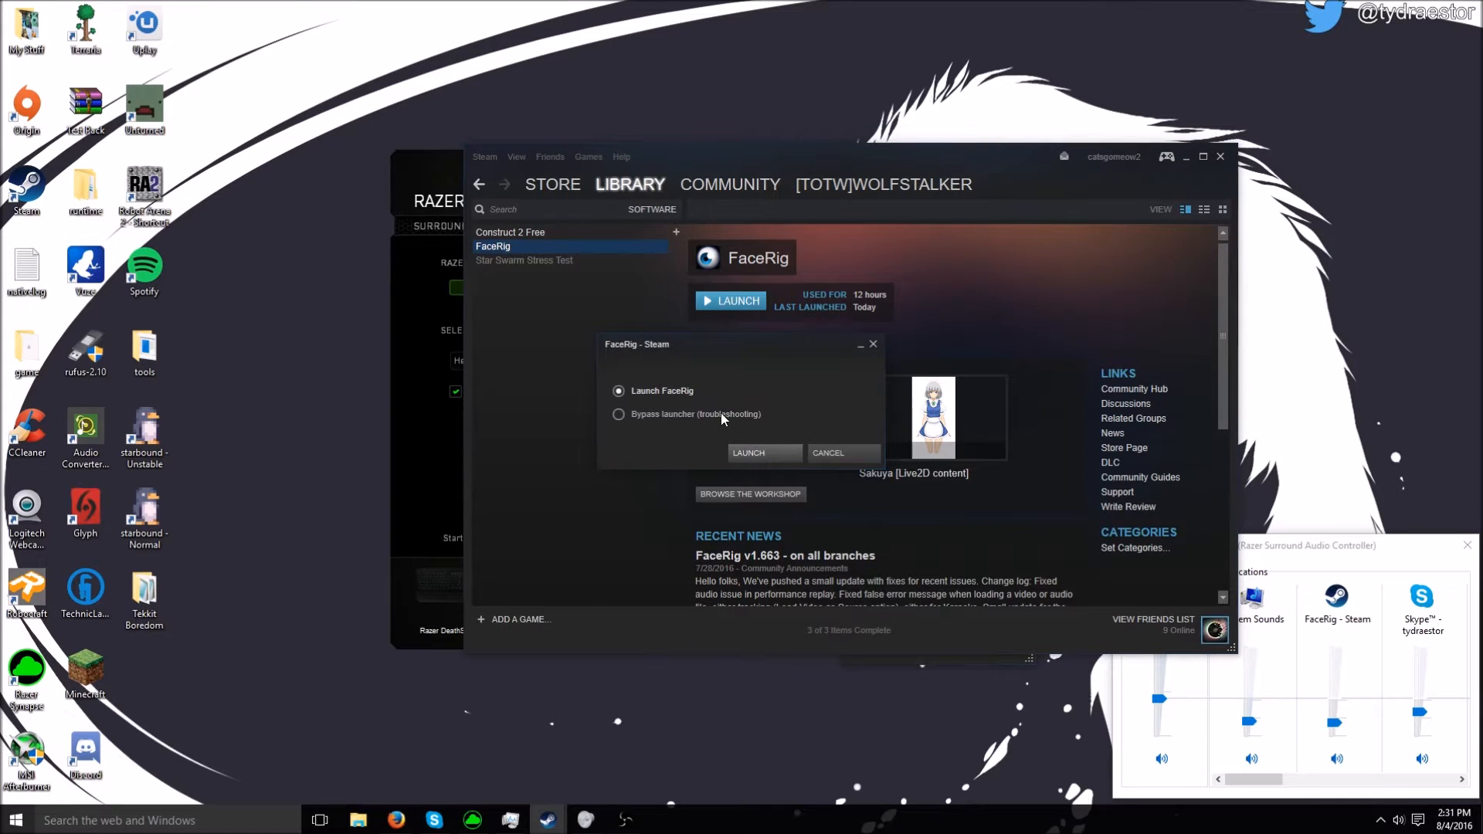
{"action": "left_click", "coordinate": [619, 415]}
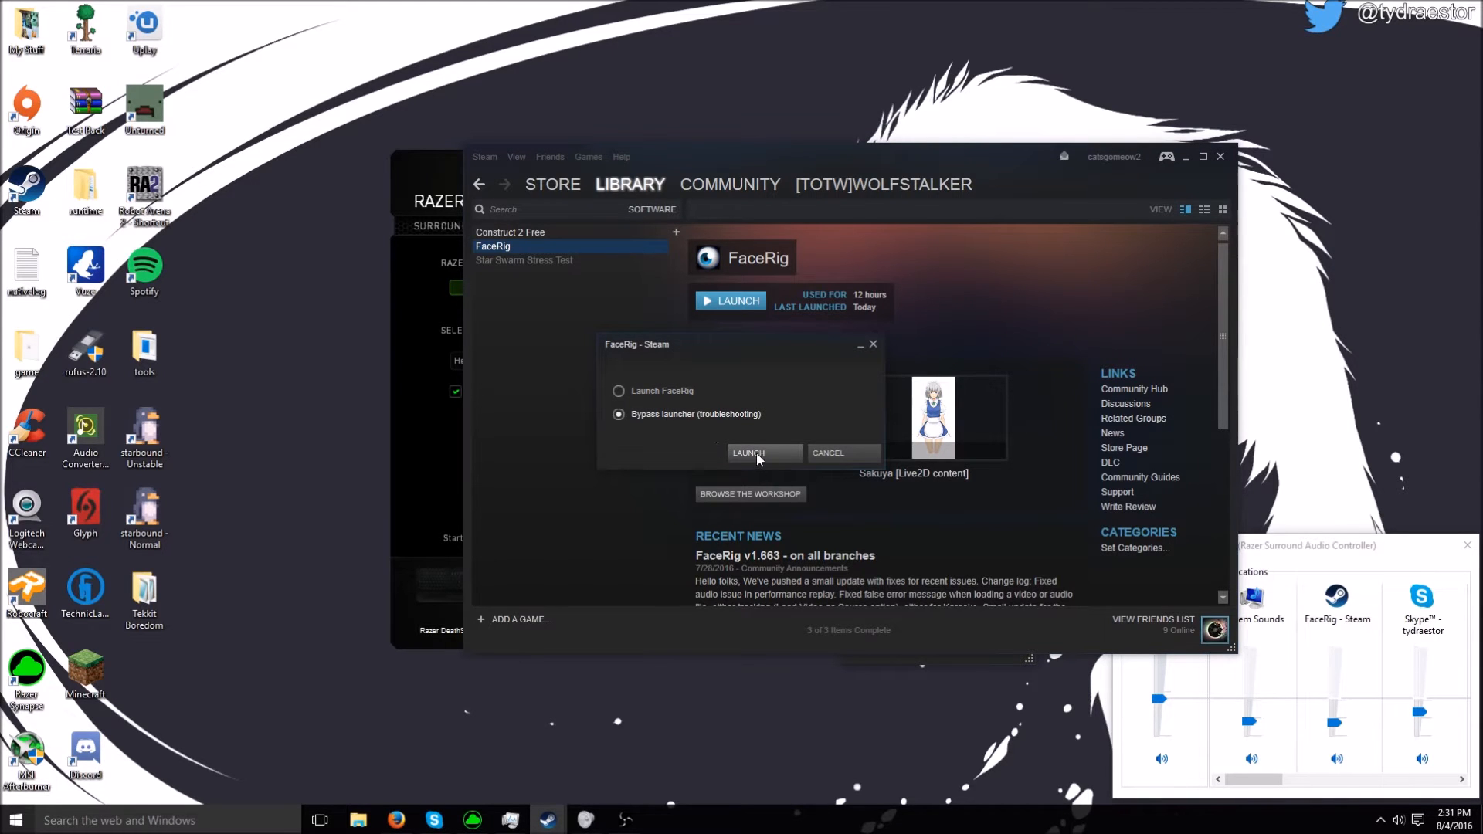
{"action": "left_click", "coordinate": [749, 454]}
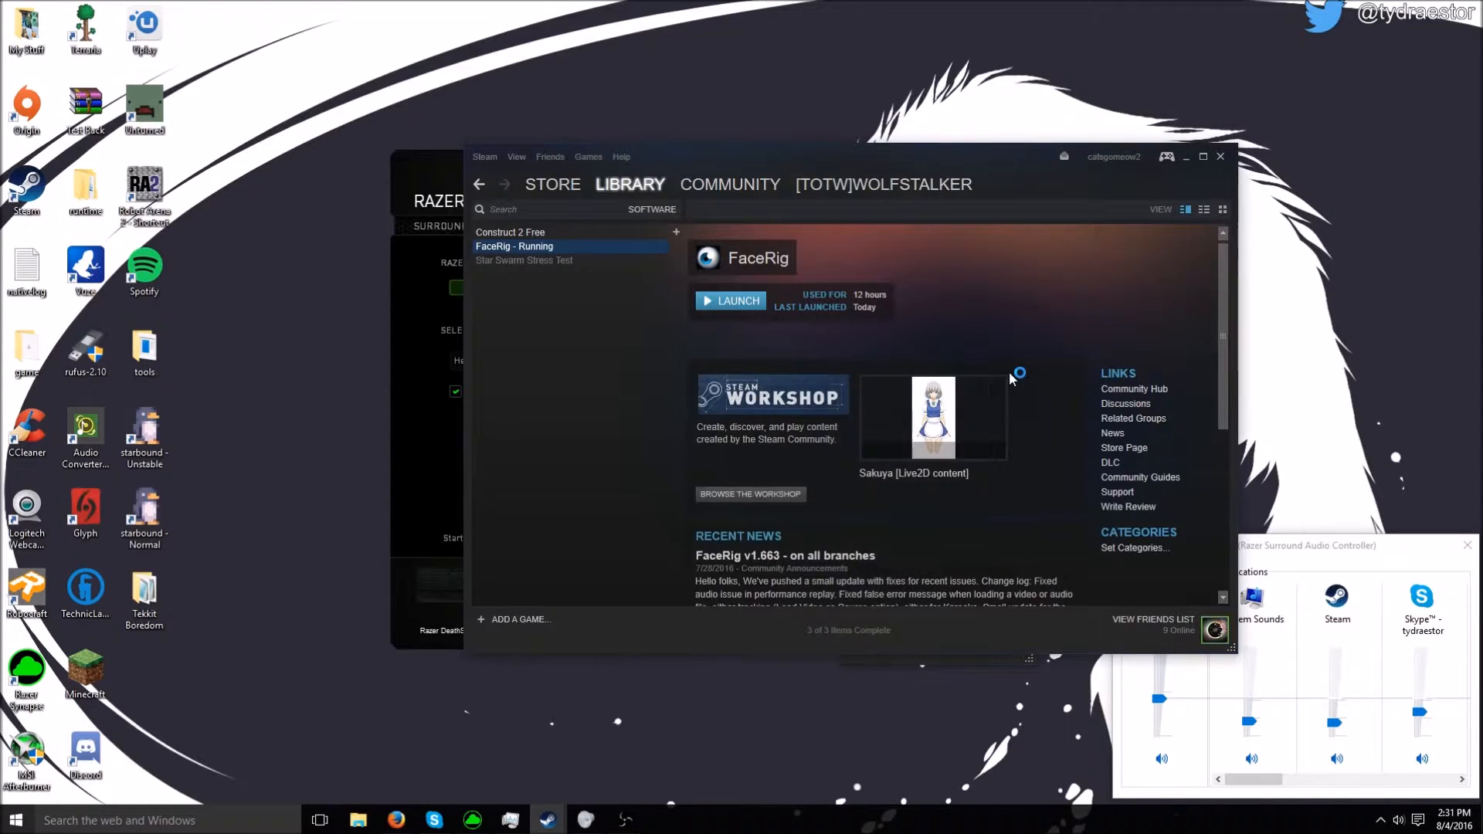
{"action": "left_click", "coordinate": [730, 300]}
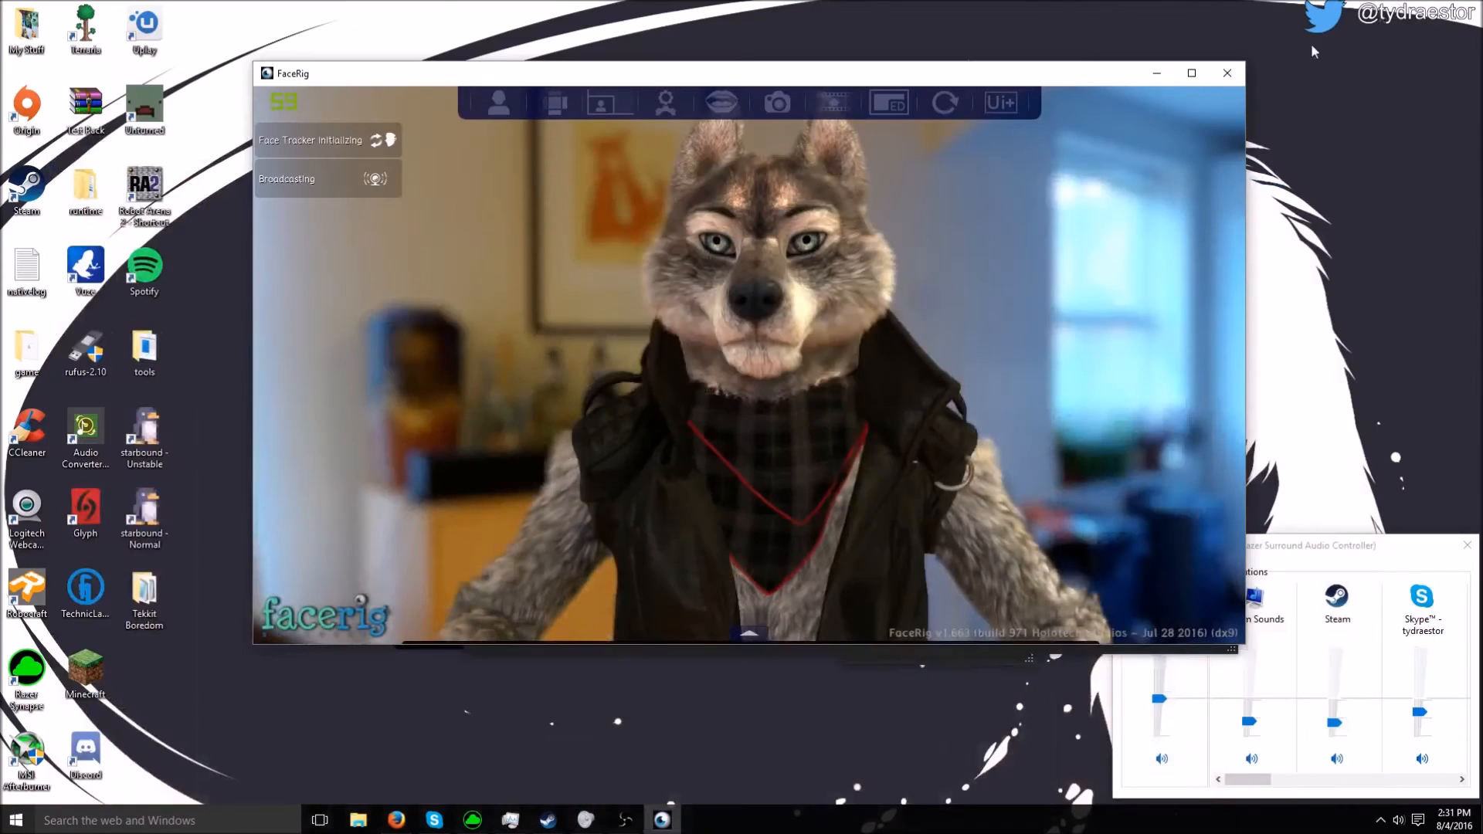
{"action": "mouse_move", "coordinate": [608, 103]}
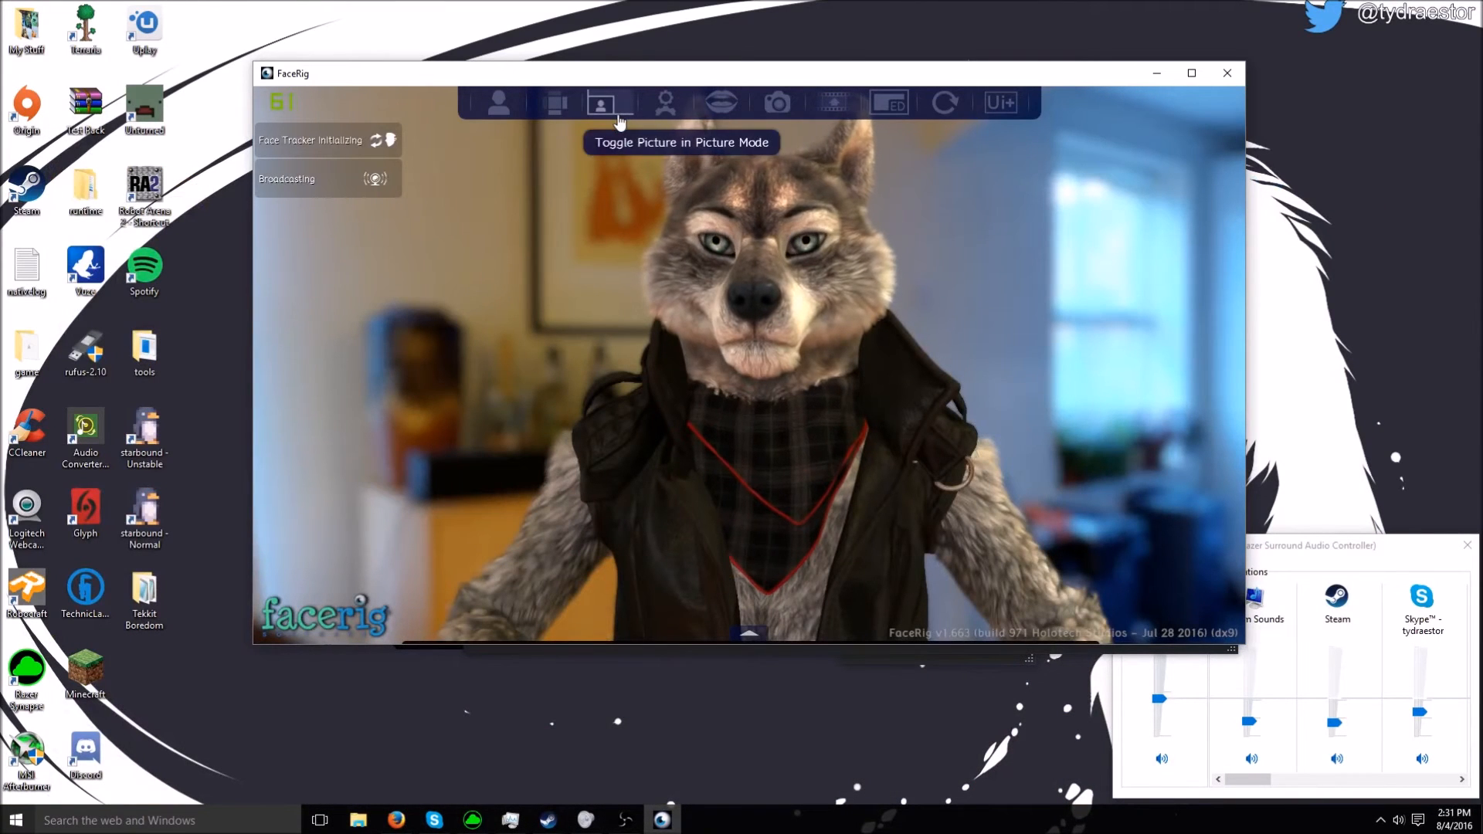
{"action": "mouse_move", "coordinate": [1000, 103]}
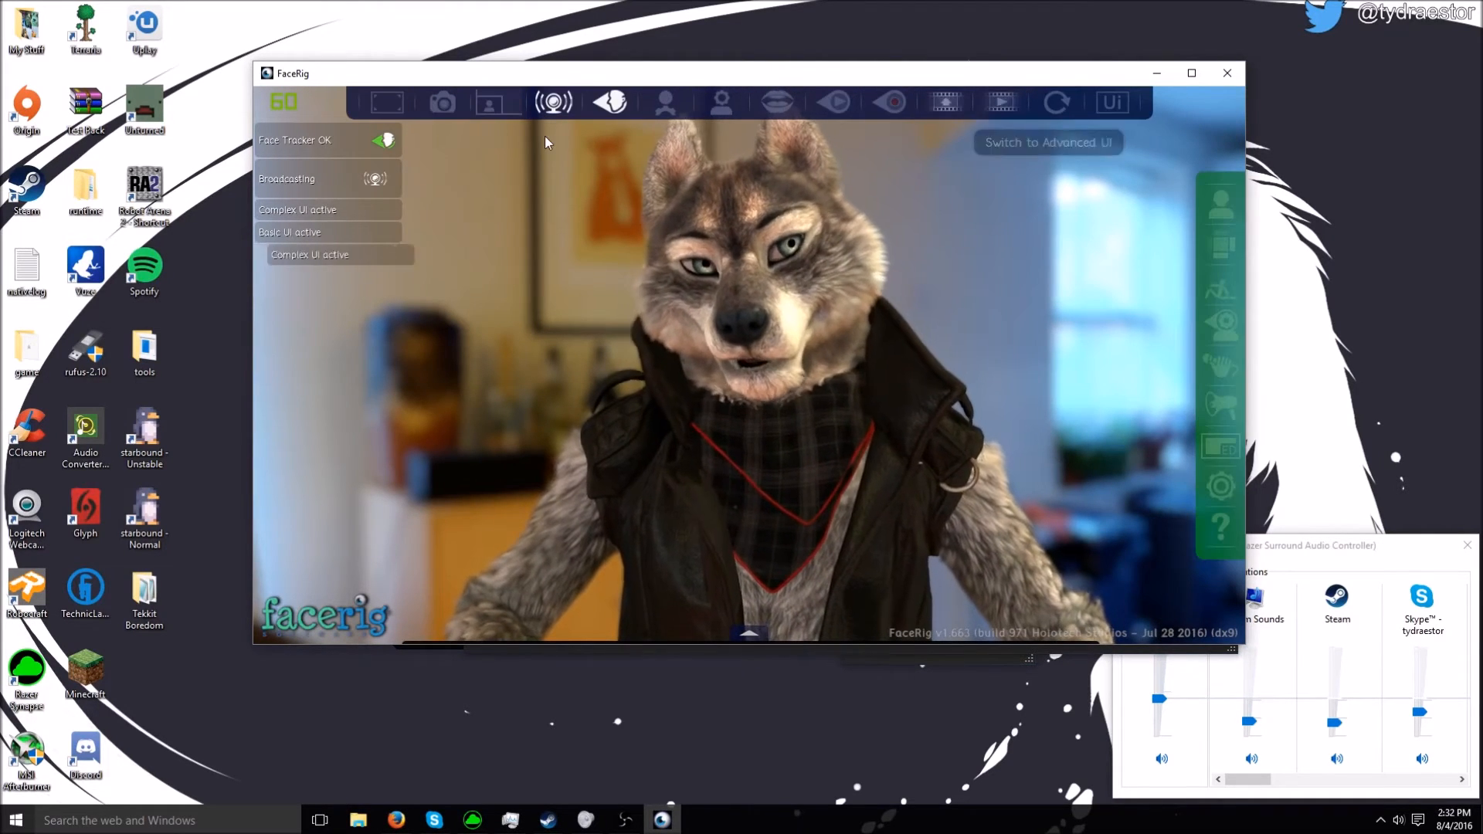
Toggle the Broadcast button off and back on so the avatar video broadcasts
{"action": "left_click", "coordinate": [553, 102]}
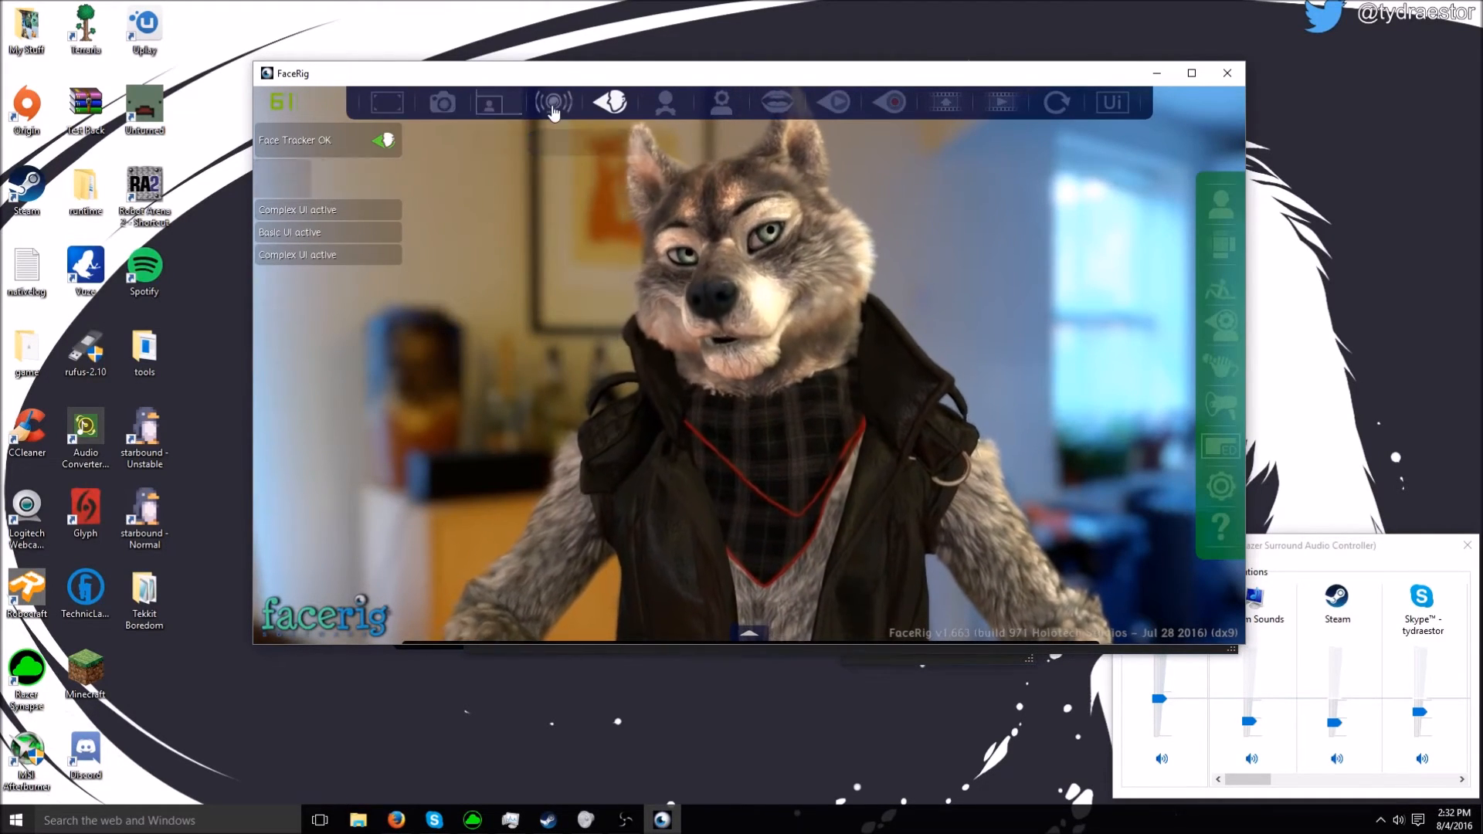
{"action": "left_click", "coordinate": [553, 102]}
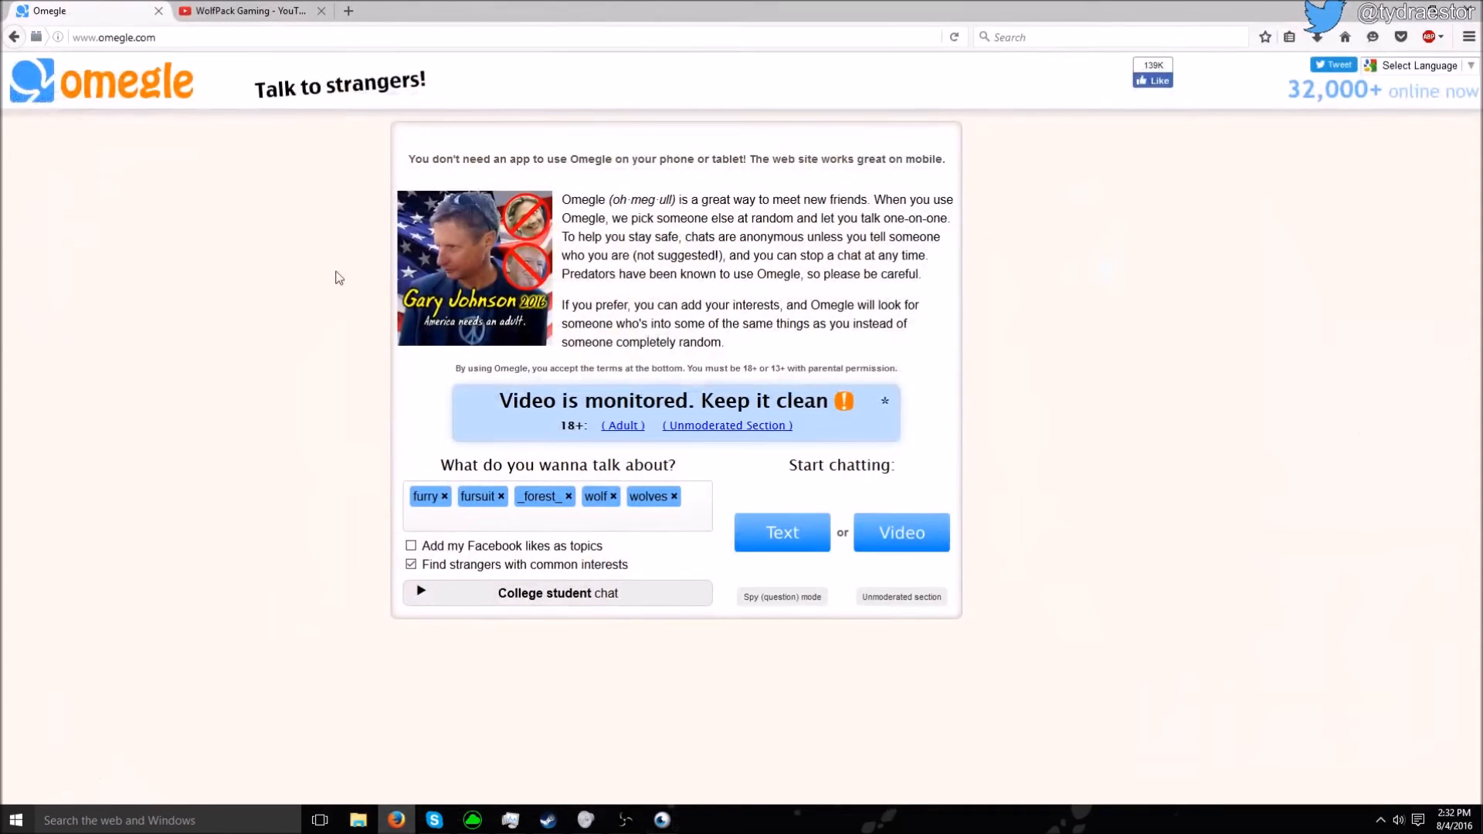
Start an Omegle video chat using the FaceRig Virtual Camera to show the wolf avatar
{"action": "left_click", "coordinate": [900, 531]}
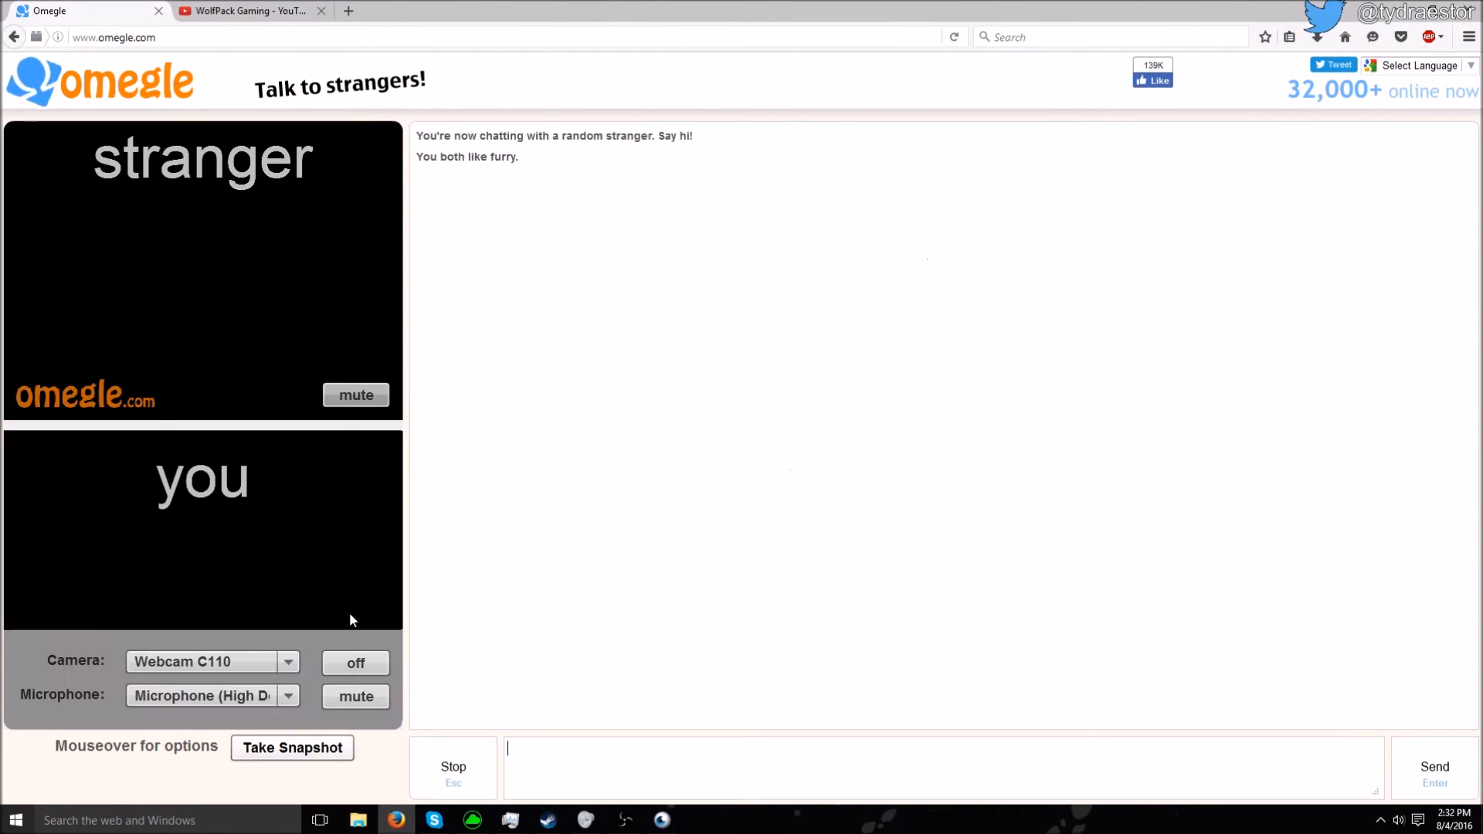
{"action": "left_click", "coordinate": [286, 662]}
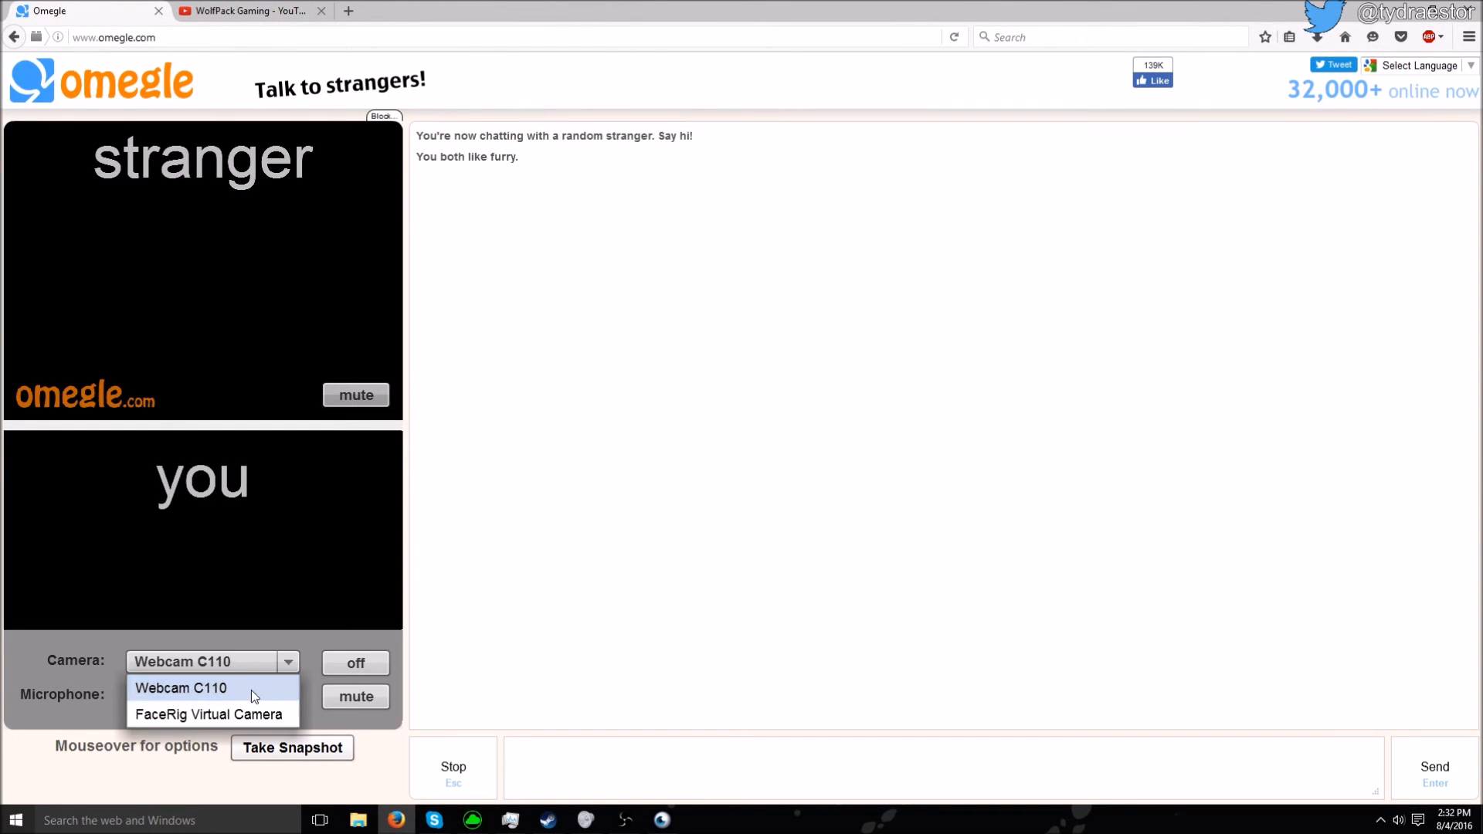
{"action": "left_click", "coordinate": [211, 714]}
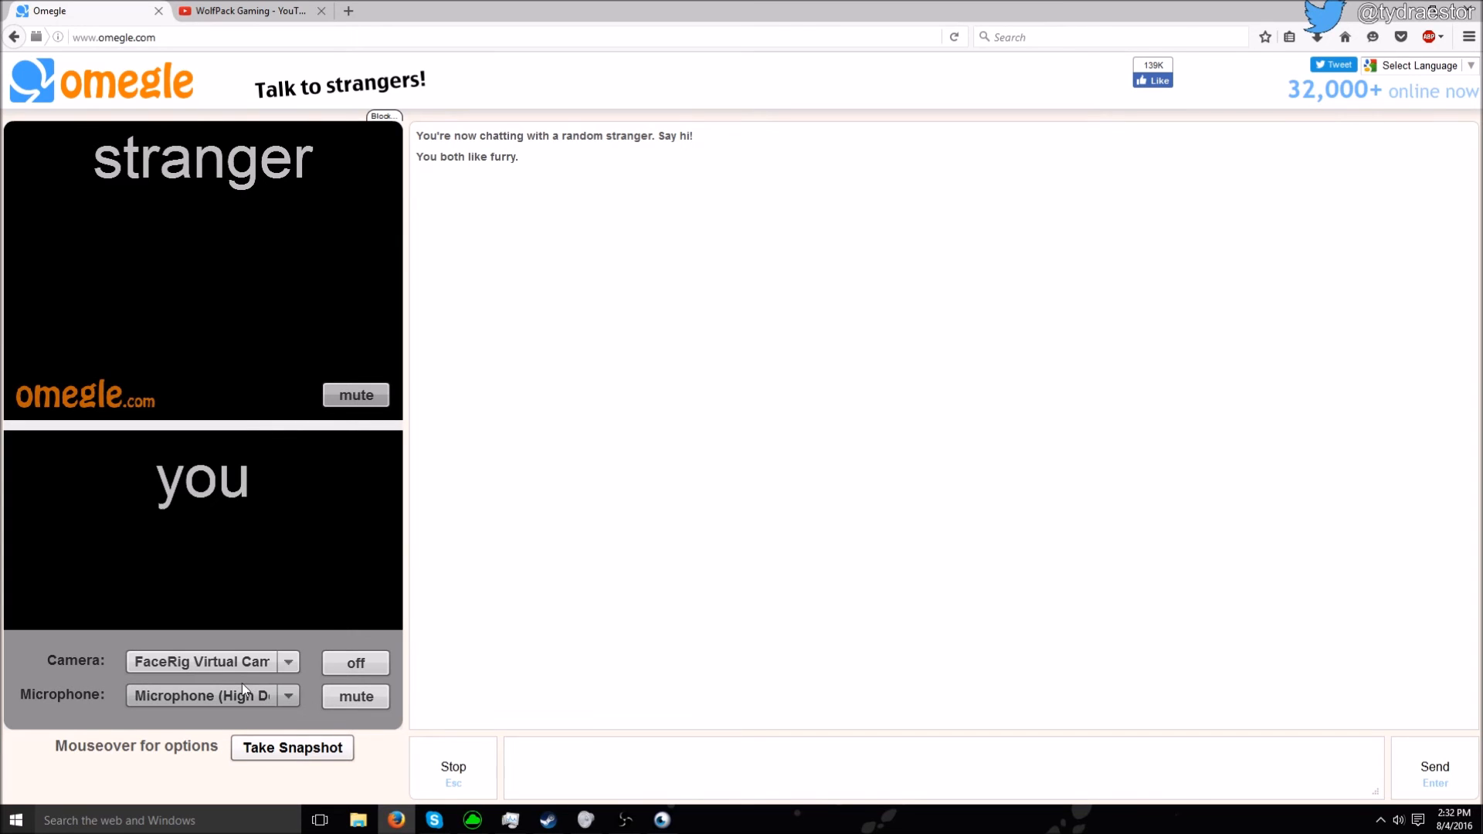
{"action": "left_click", "coordinate": [355, 663]}
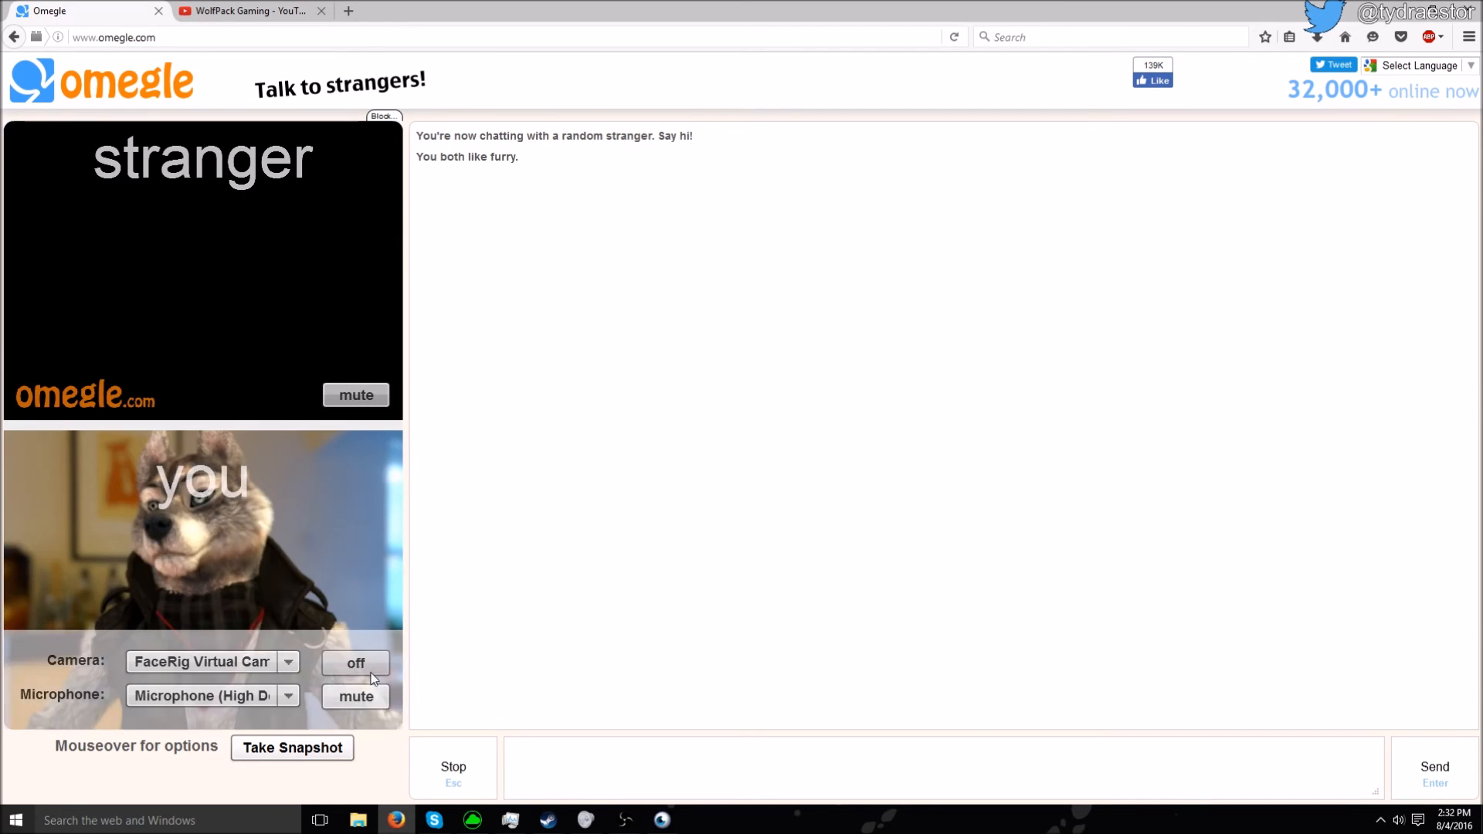